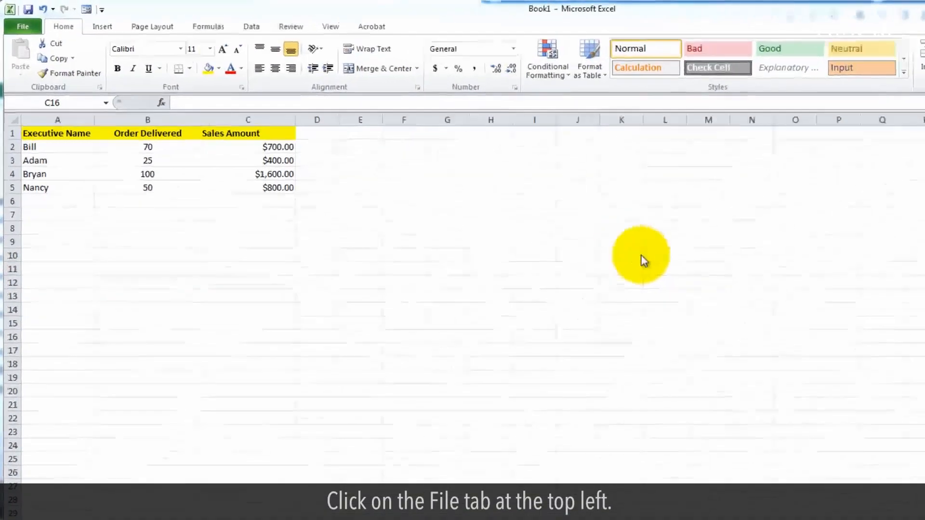
Step: Turn on the Developer tab under Main Tabs in Excel's Customize Ribbon options
{"action": "left_click", "coordinate": [23, 26]}
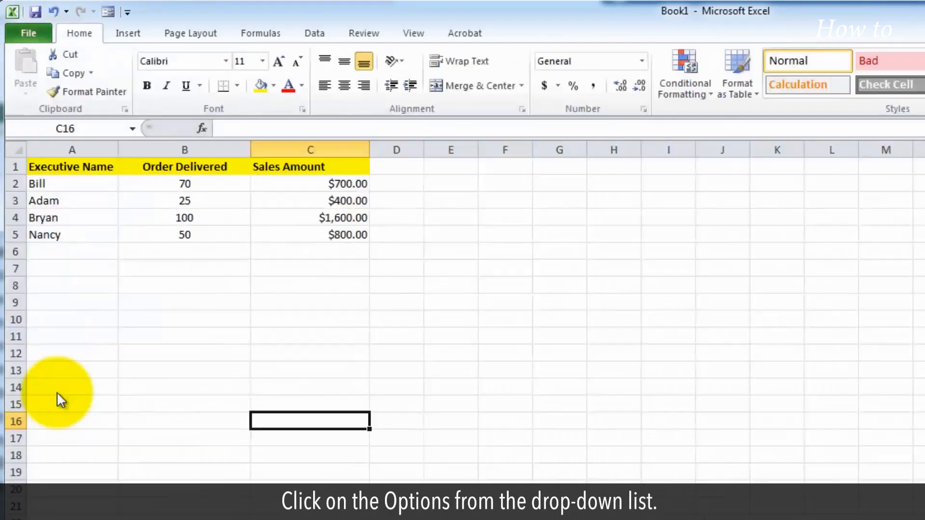
{"action": "left_click", "coordinate": [200, 167]}
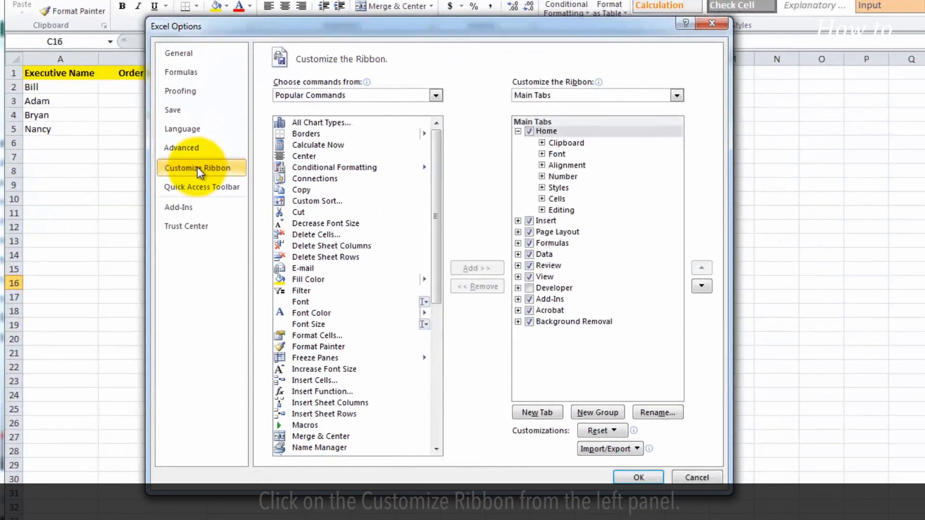
{"action": "left_click", "coordinate": [529, 289]}
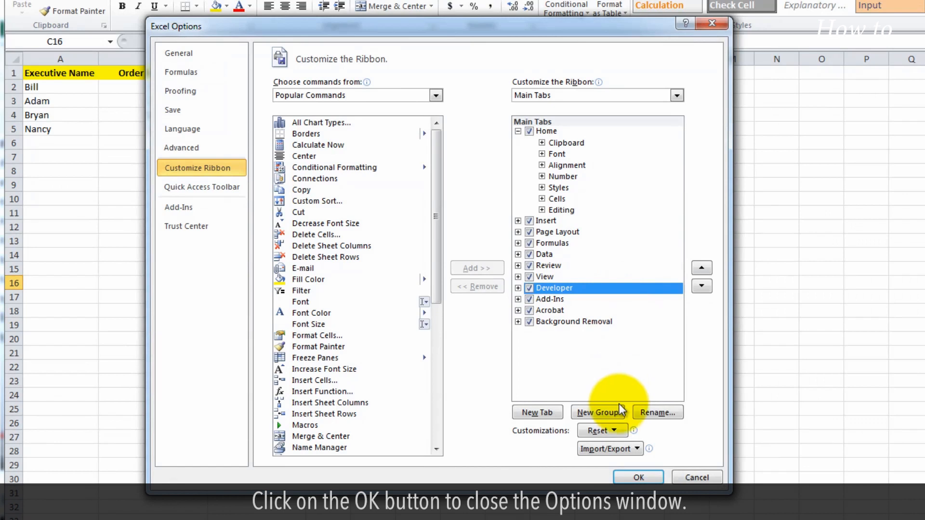
{"action": "left_click", "coordinate": [637, 477]}
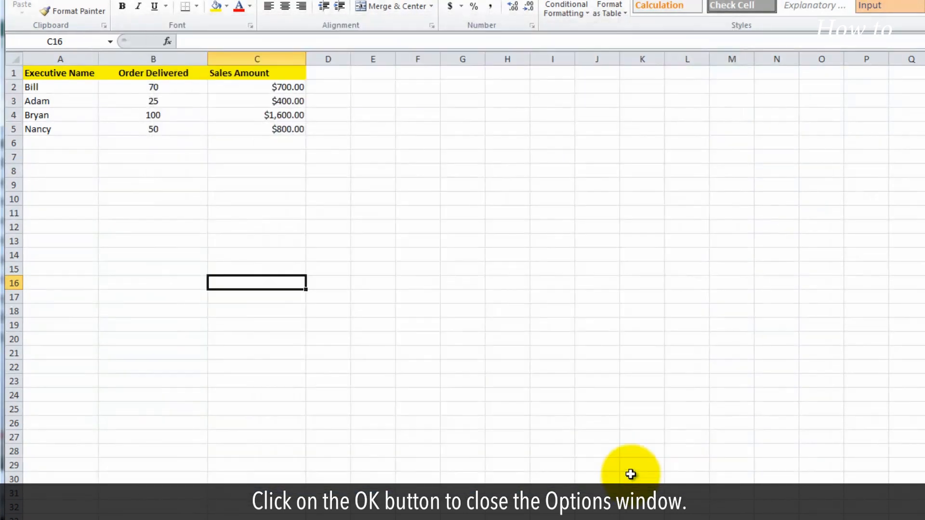
{"action": "left_click", "coordinate": [631, 474]}
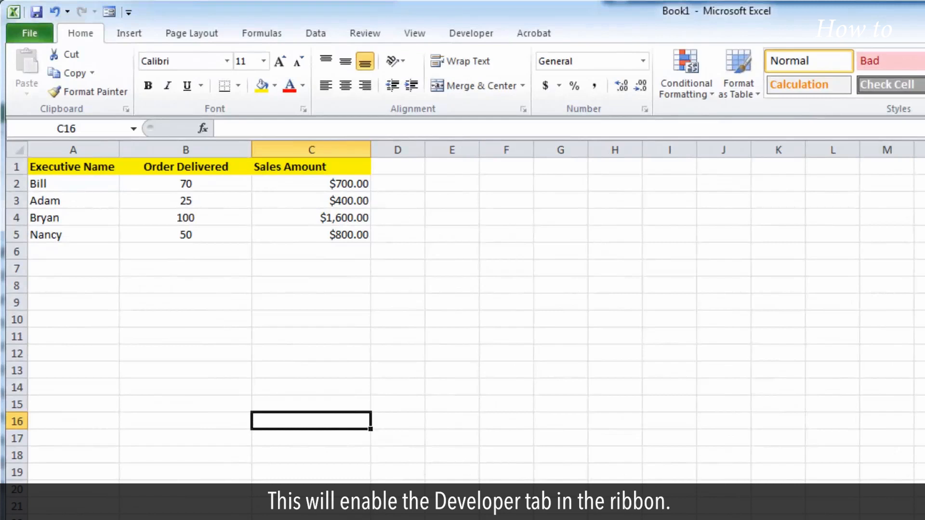
Step: Select cell C6 and begin a new macro named Highlight_Greater-Values
{"action": "left_click", "coordinate": [310, 252]}
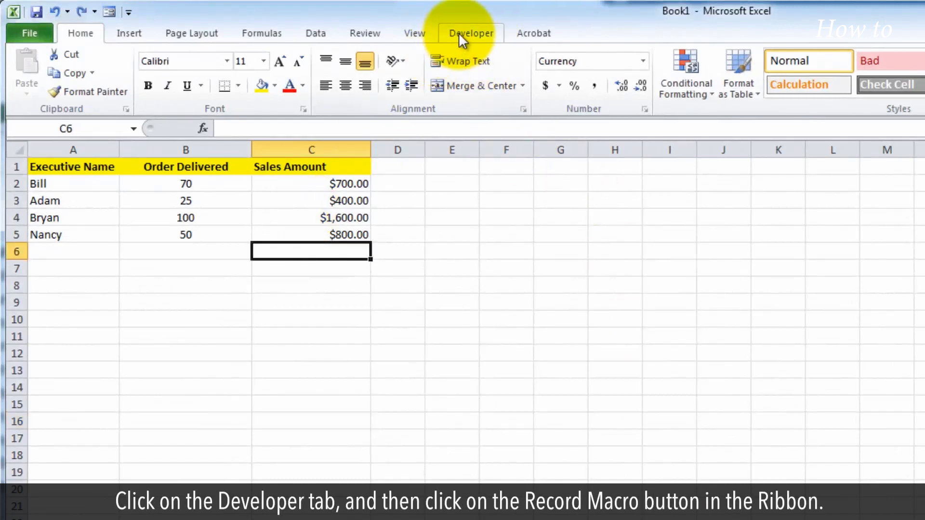
{"action": "left_click", "coordinate": [470, 33]}
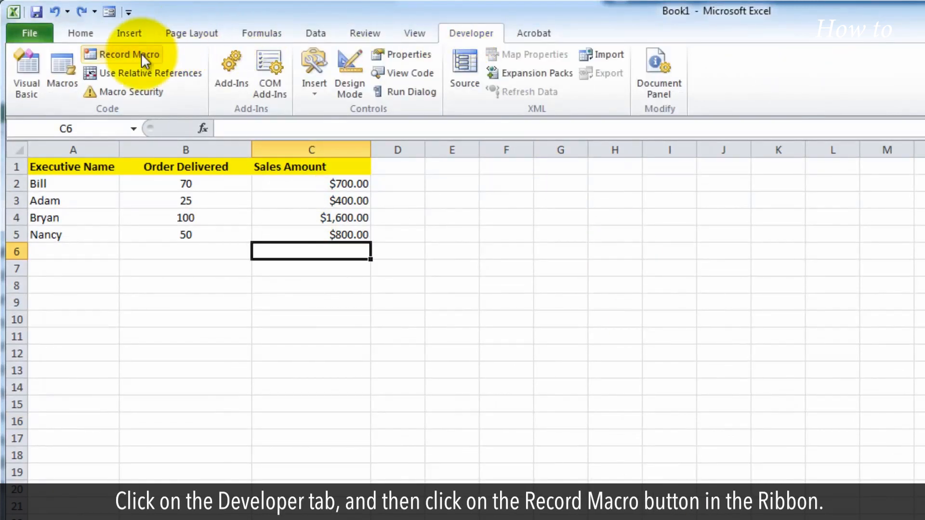
{"action": "left_click", "coordinate": [121, 53]}
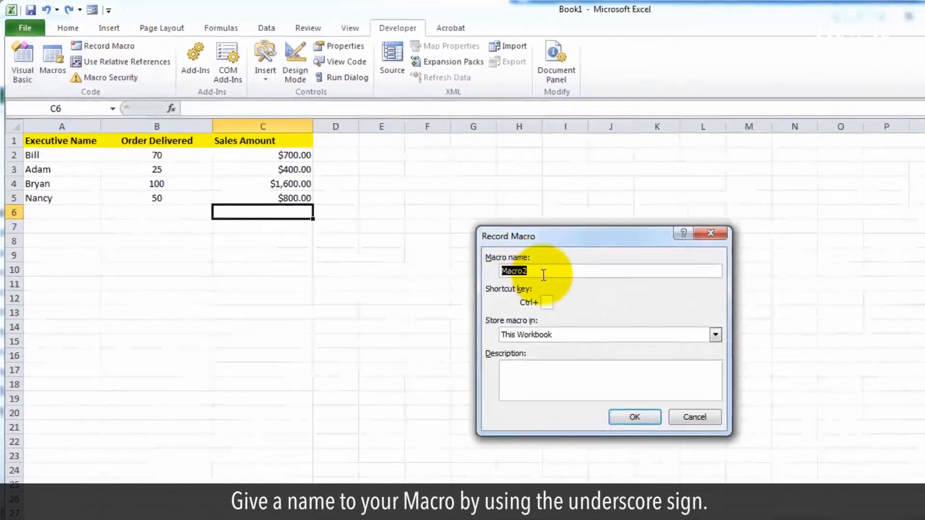
{"action": "type", "text": "Highlight_"}
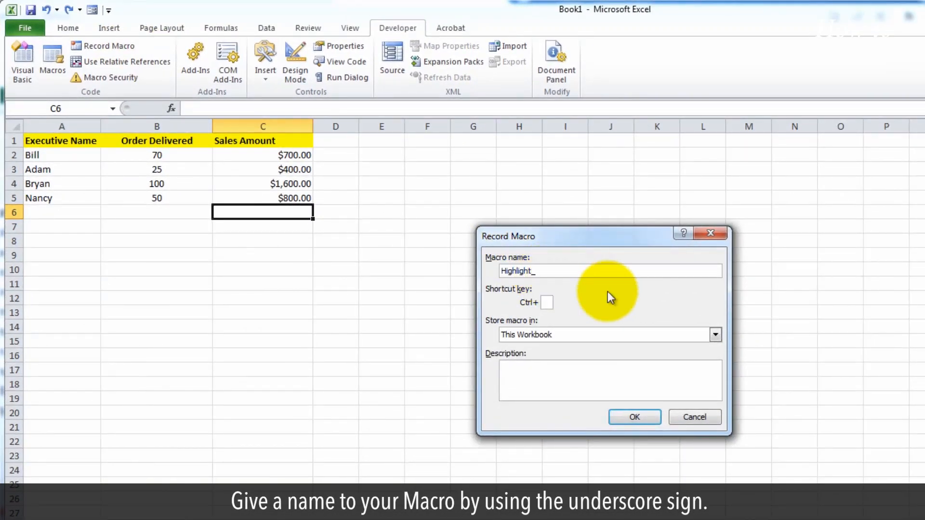
{"action": "type", "text": "Greater-Values"}
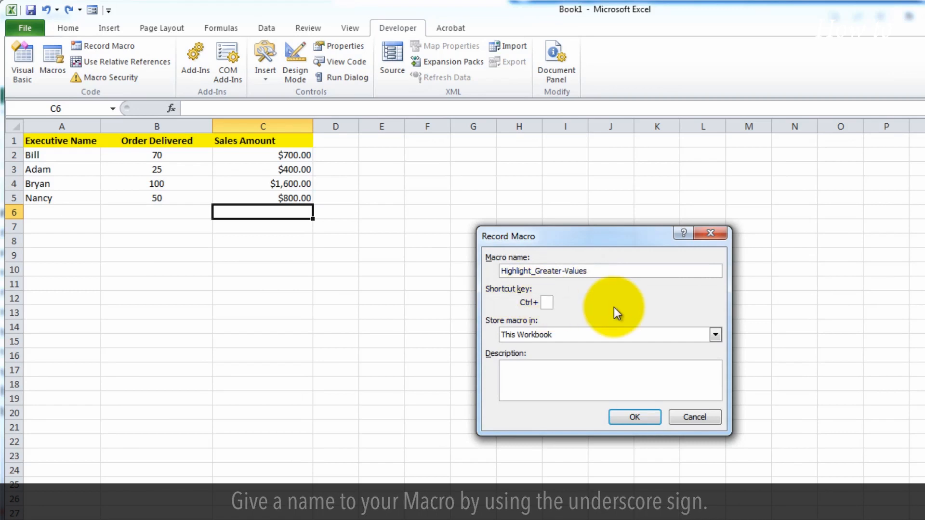
Step: Set shortcut Ctrl+Shift+H, store in This Workbook, add description, fix invalid name, start recording
{"action": "left_click", "coordinate": [547, 303]}
{"action": "type", "text": "H"}
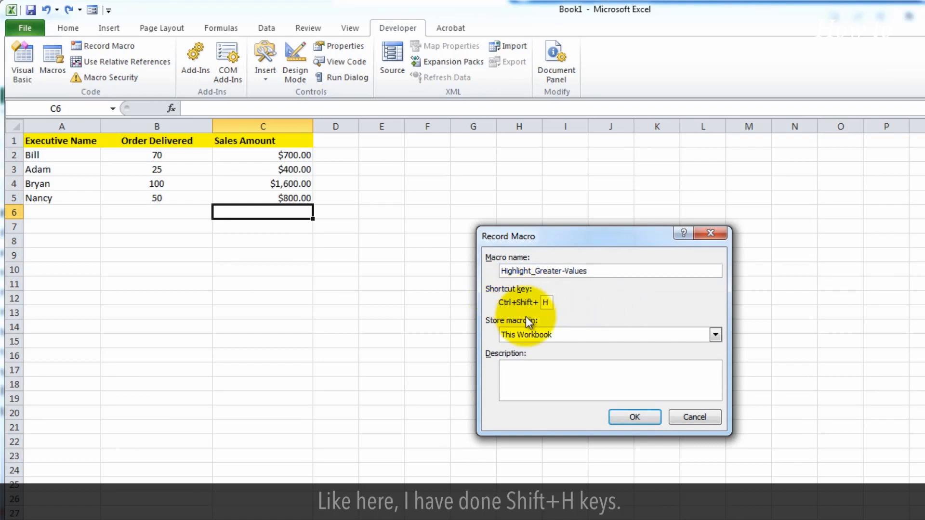
{"action": "mouse_move", "coordinate": [592, 312]}
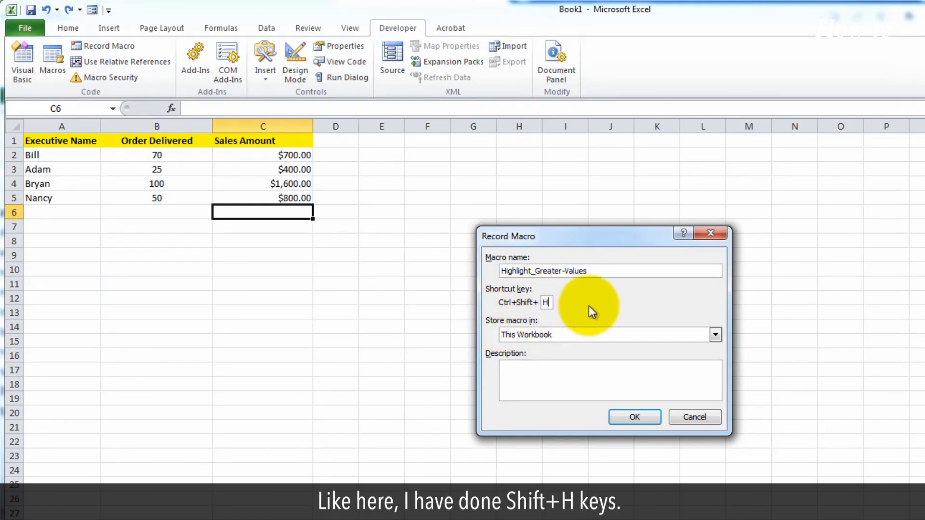
{"action": "left_click", "coordinate": [714, 334]}
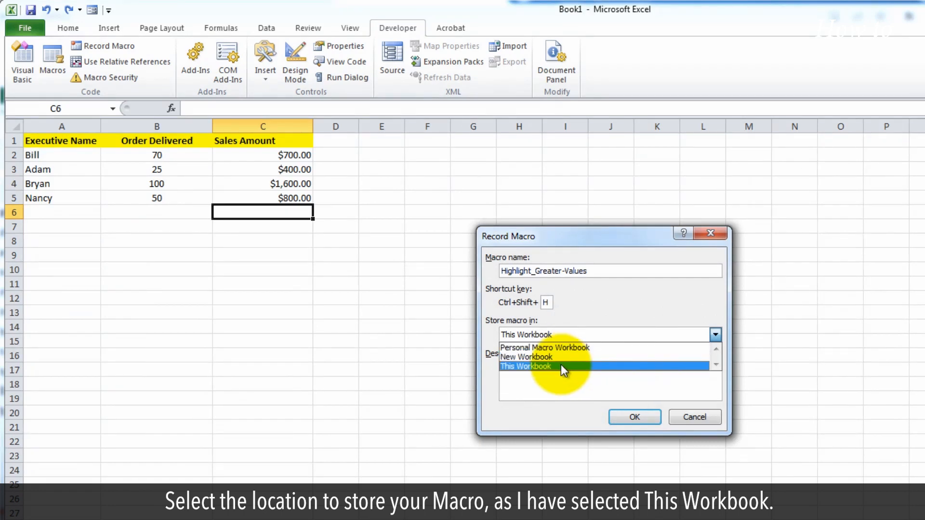
{"action": "left_click", "coordinate": [526, 366]}
{"action": "type", "text": "Highlight the greater value"}
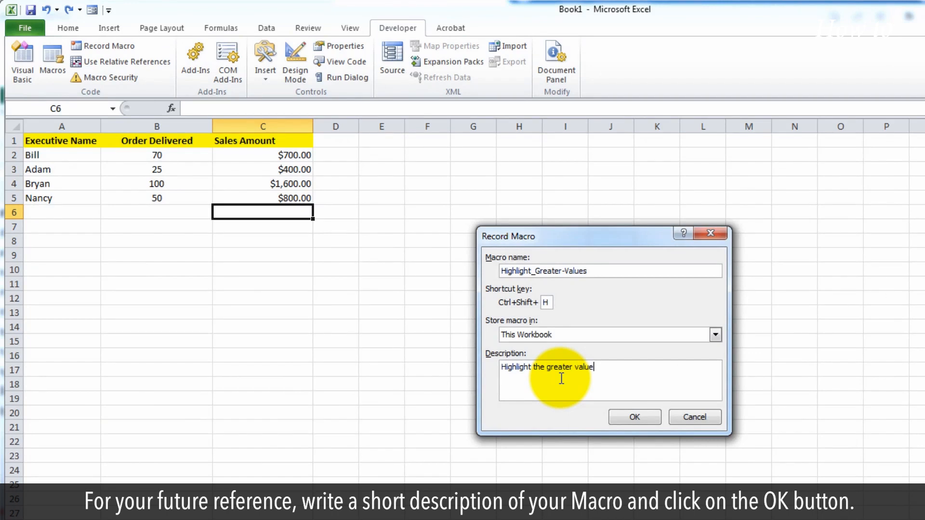
{"action": "type", "text": "than 25"}
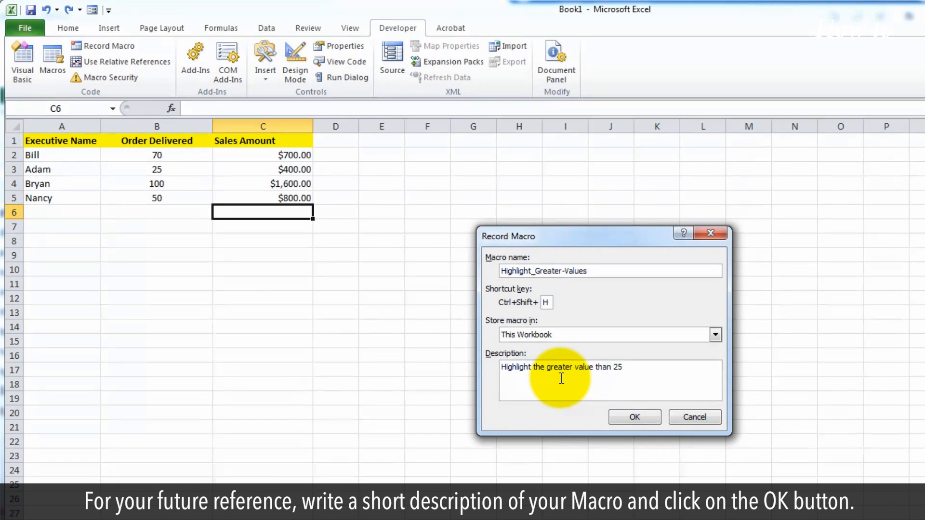
{"action": "left_click", "coordinate": [634, 417]}
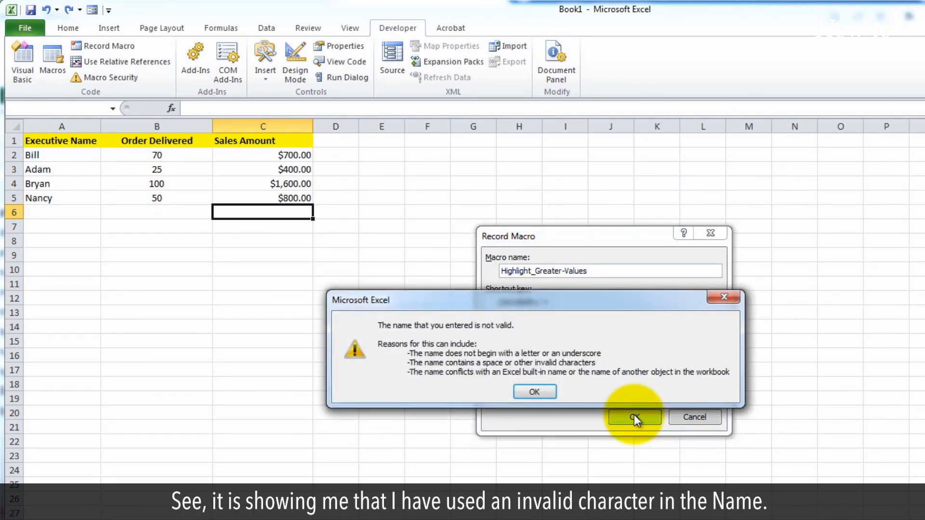
{"action": "mouse_move", "coordinate": [534, 392]}
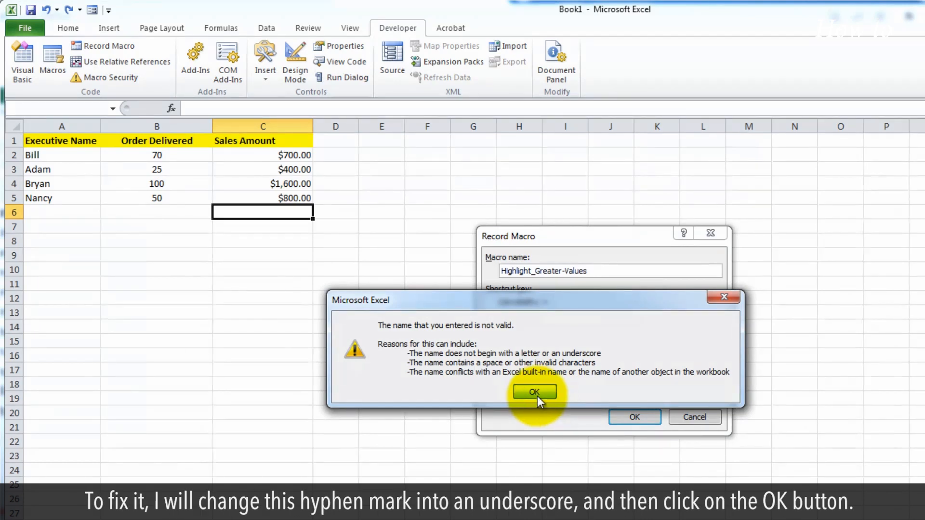
{"action": "left_click", "coordinate": [533, 392]}
{"action": "type", "text": "_"}
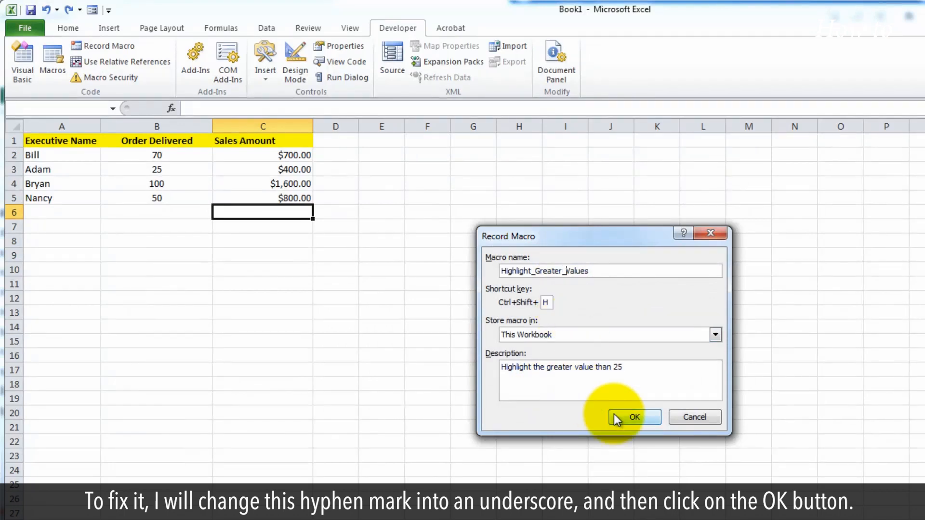
{"action": "left_click", "coordinate": [634, 418]}
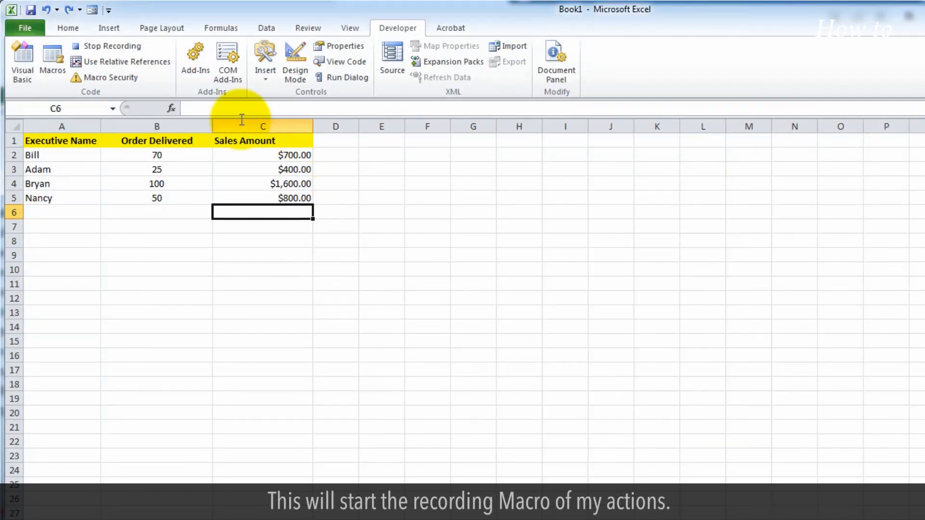
{"action": "mouse_move", "coordinate": [113, 45]}
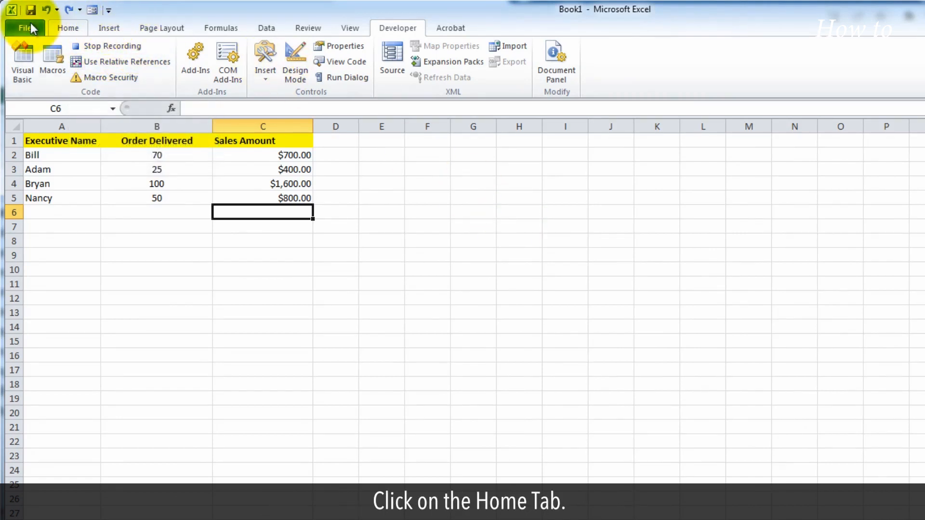
Step: Apply a Greater Than 25 rule with light red fill and dark red text to B2:B5
{"action": "left_click", "coordinate": [67, 28]}
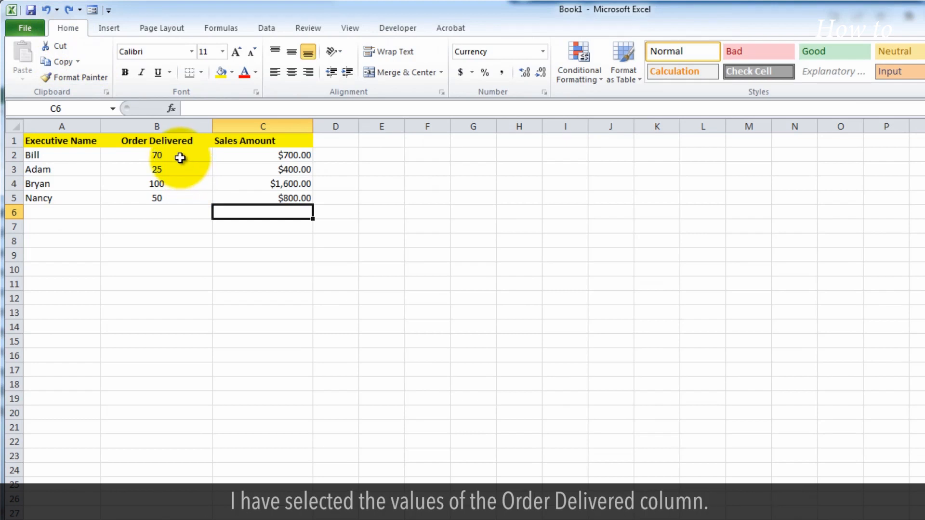
{"action": "left_click_drag", "start_coordinate": [157, 155], "coordinate": [157, 198]}
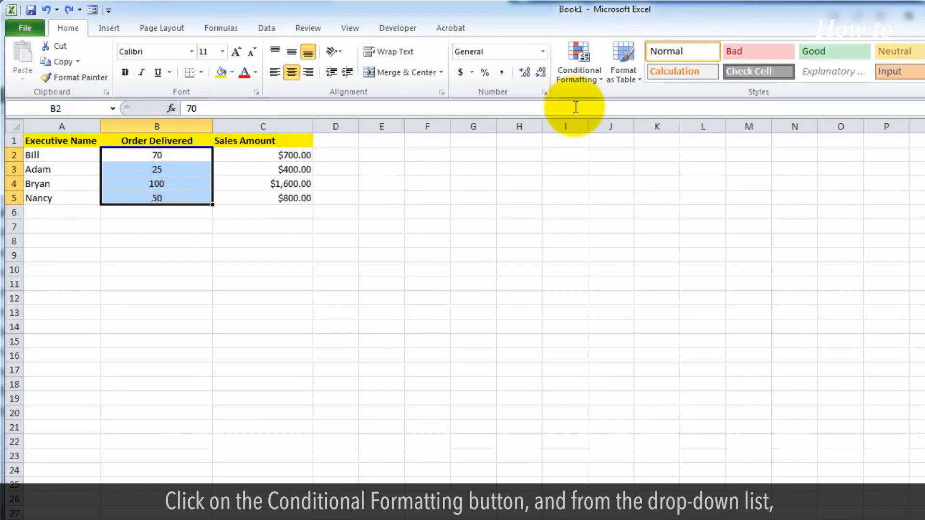
{"action": "left_click", "coordinate": [579, 62]}
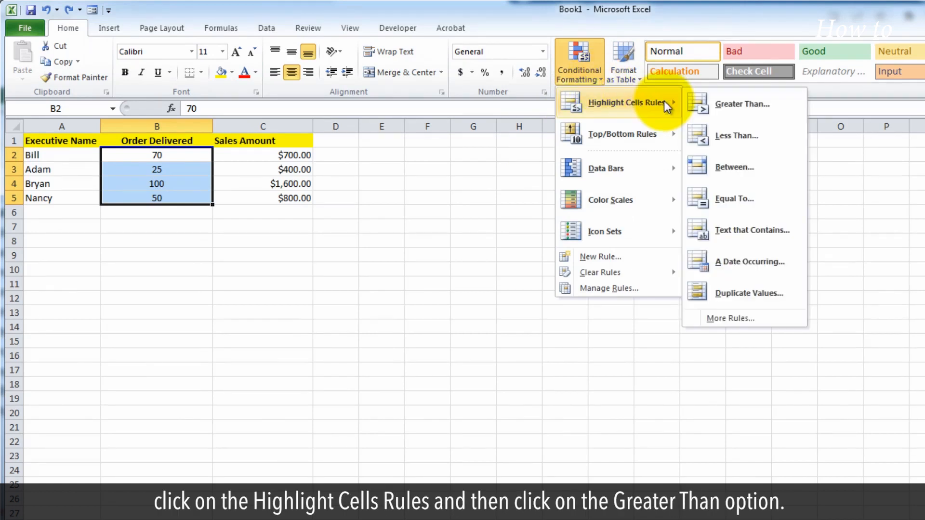
{"action": "mouse_move", "coordinate": [742, 104]}
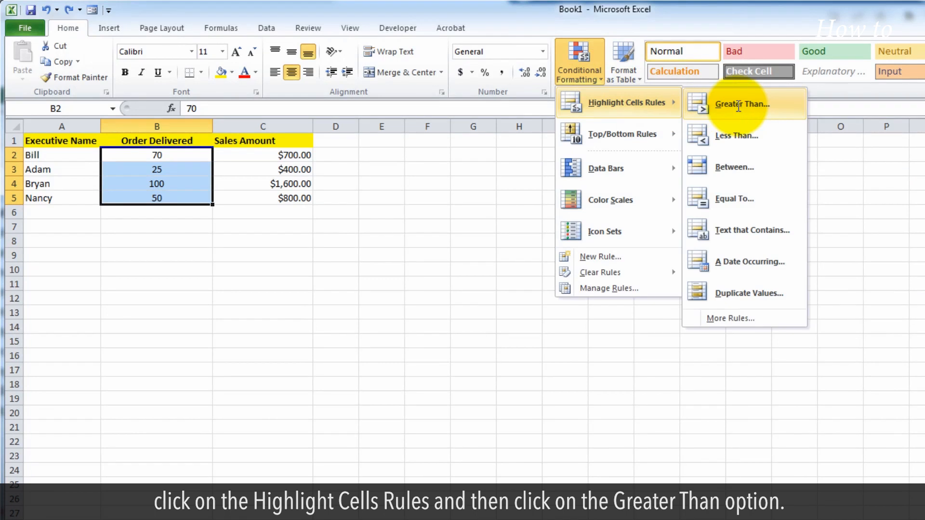
{"action": "left_click", "coordinate": [742, 104]}
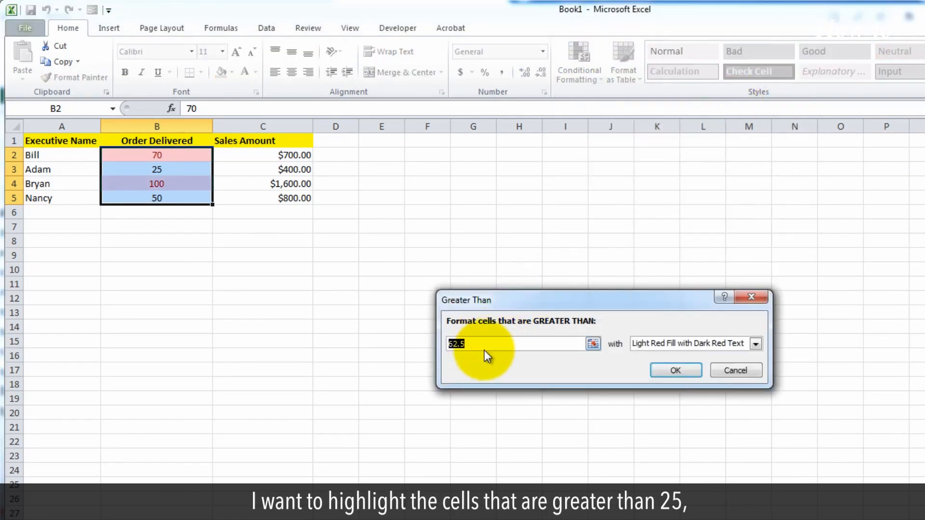
{"action": "type", "text": "25"}
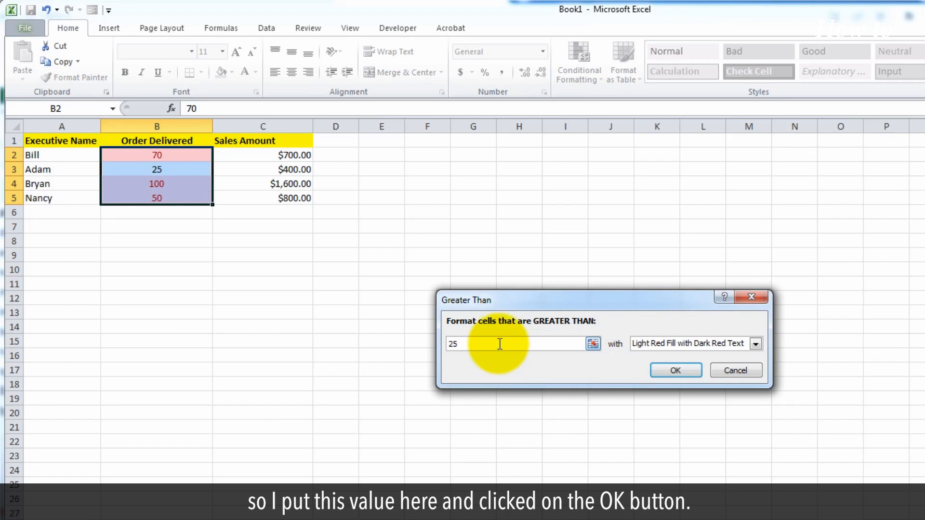
{"action": "left_click", "coordinate": [676, 370]}
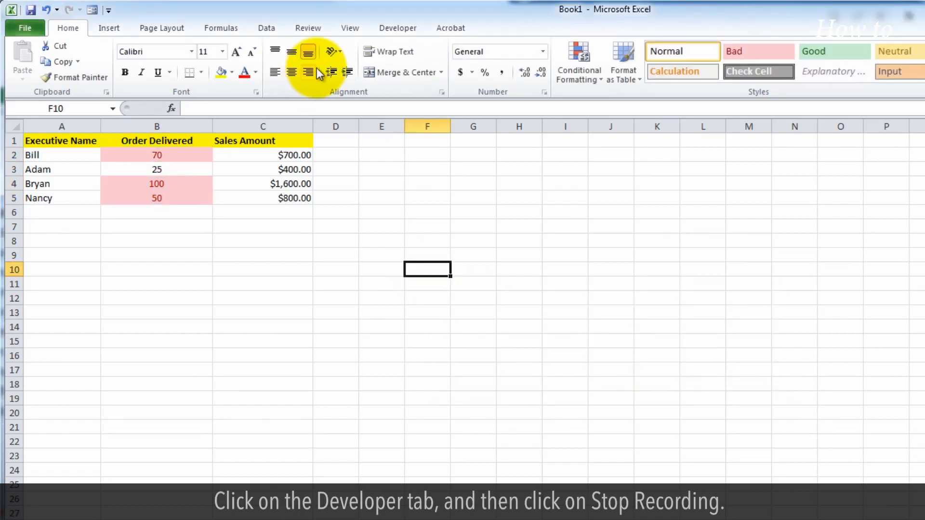
{"action": "left_click", "coordinate": [398, 28]}
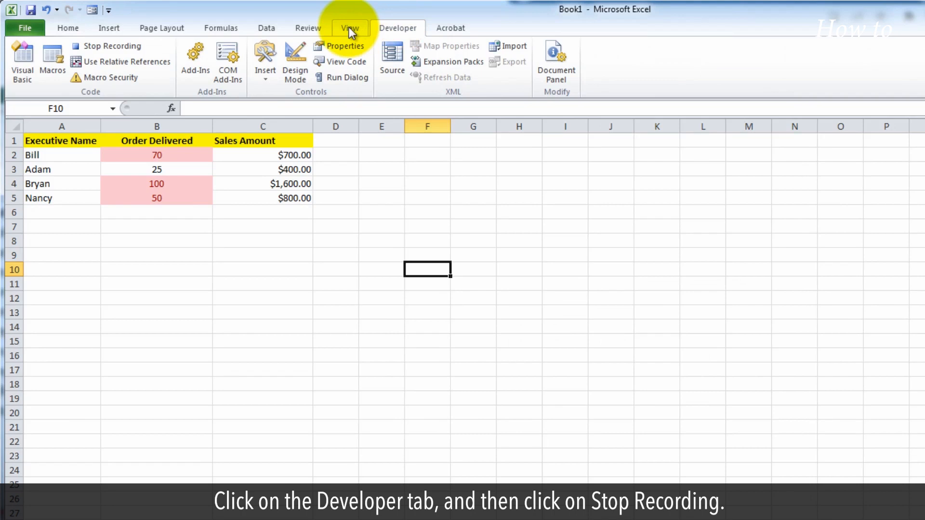
Step: Stop recording, paste the table into Sheet2, and clear conditional formatting from B2:B5
{"action": "left_click", "coordinate": [110, 45]}
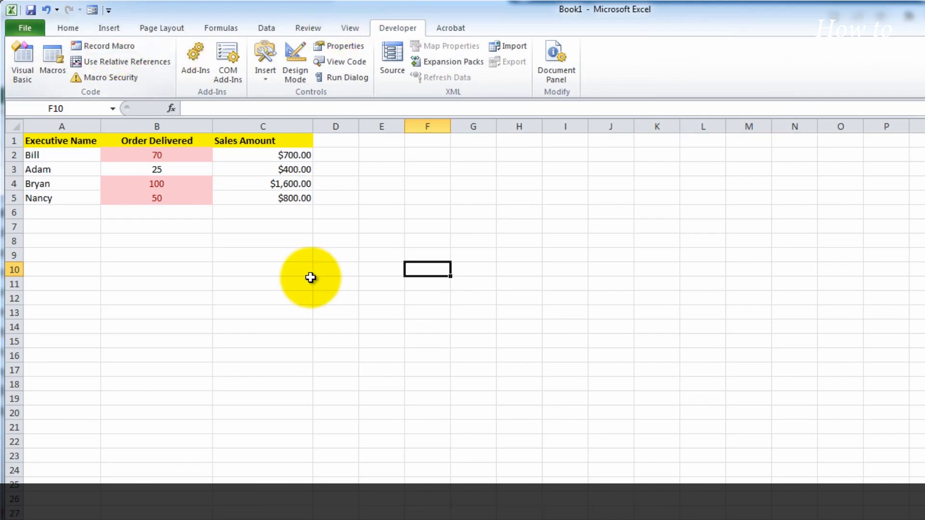
{"action": "left_click", "coordinate": [263, 284]}
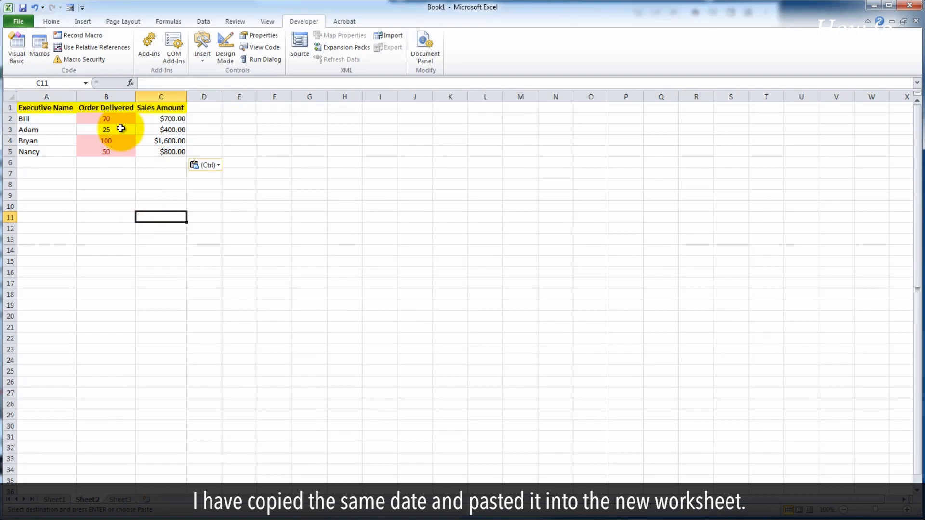
{"action": "left_click_drag", "start_coordinate": [106, 118], "coordinate": [106, 152]}
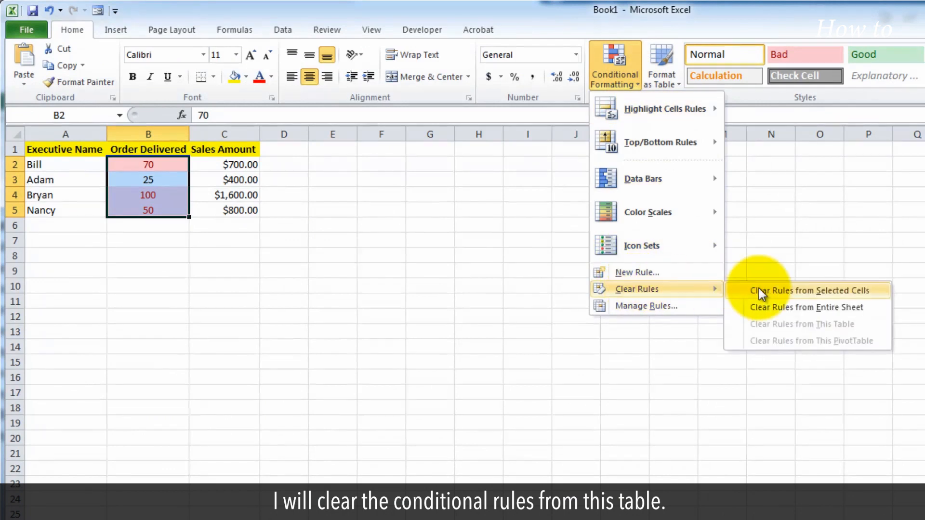
{"action": "left_click", "coordinate": [812, 290]}
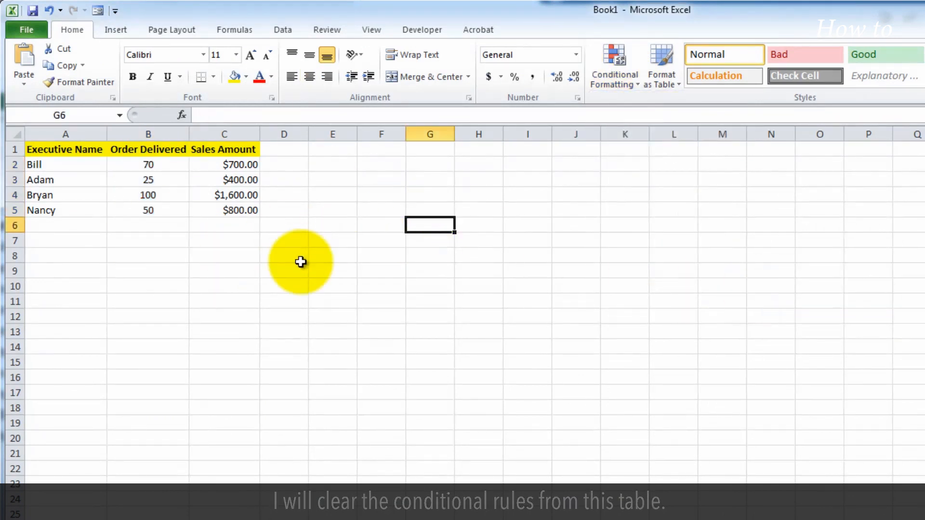
{"action": "left_click", "coordinate": [422, 29]}
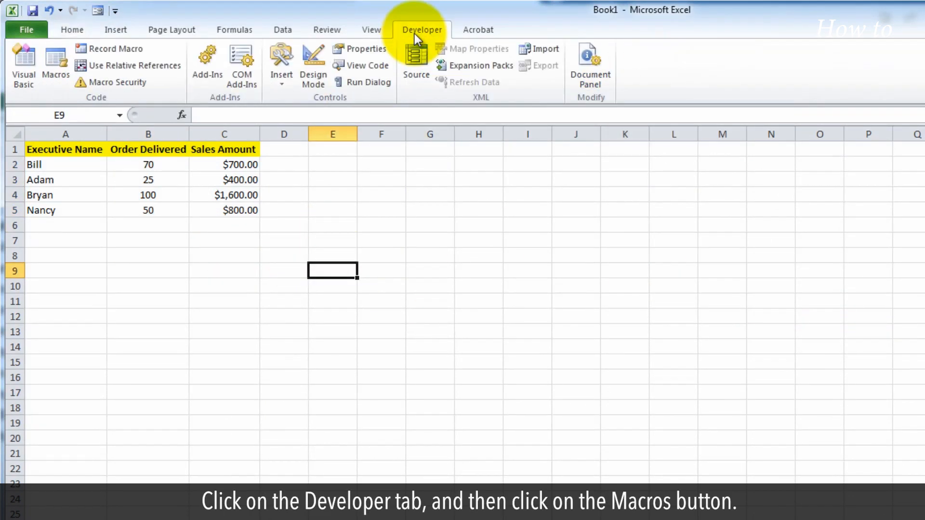
Step: Run Highlight_Greater_Values from the Macros list on the copied table
{"action": "left_click", "coordinate": [55, 65]}
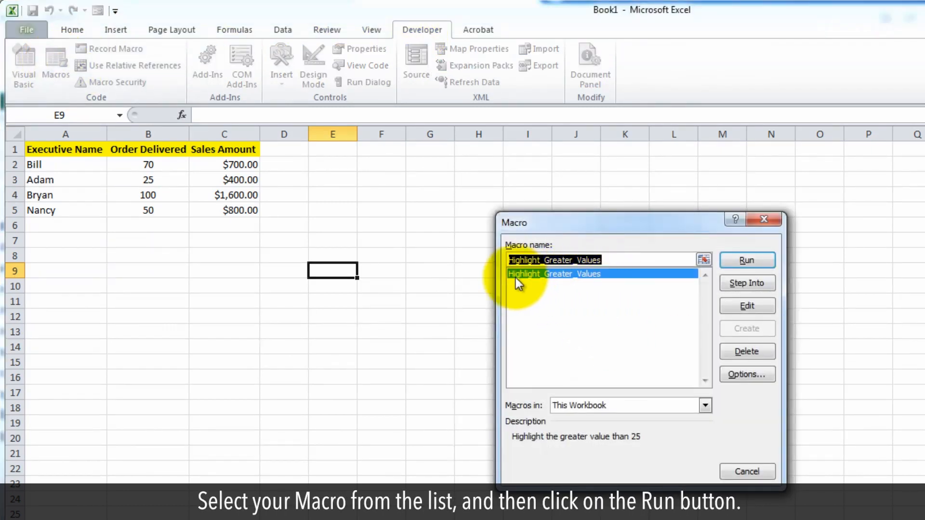
{"action": "mouse_move", "coordinate": [746, 261]}
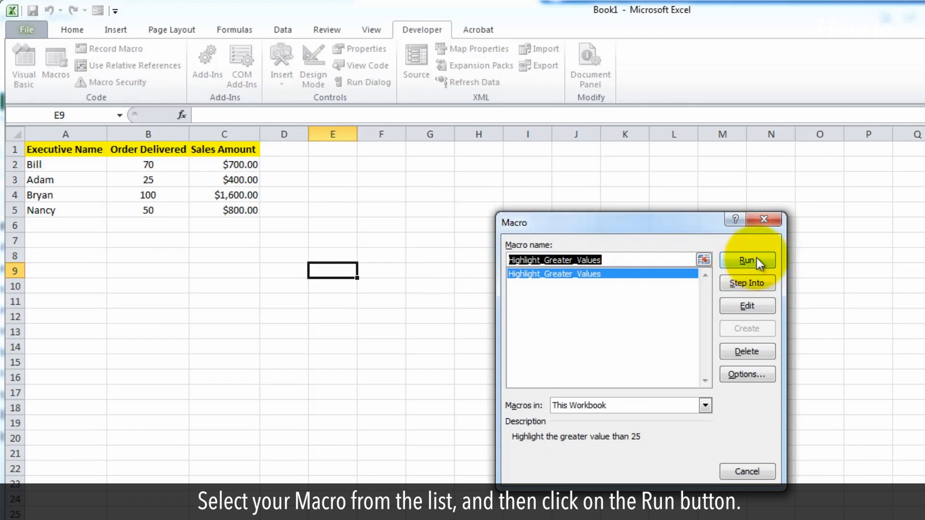
{"action": "left_click", "coordinate": [746, 261]}
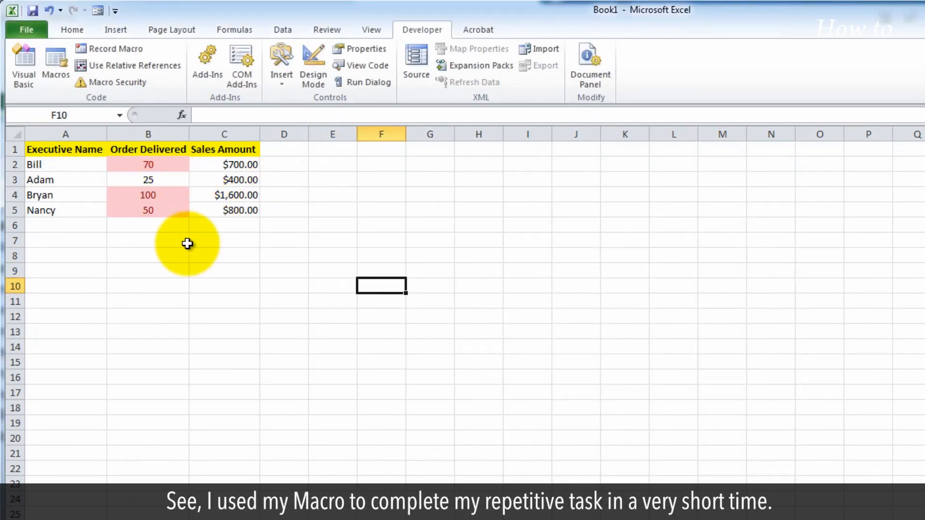
{"action": "mouse_move", "coordinate": [174, 263]}
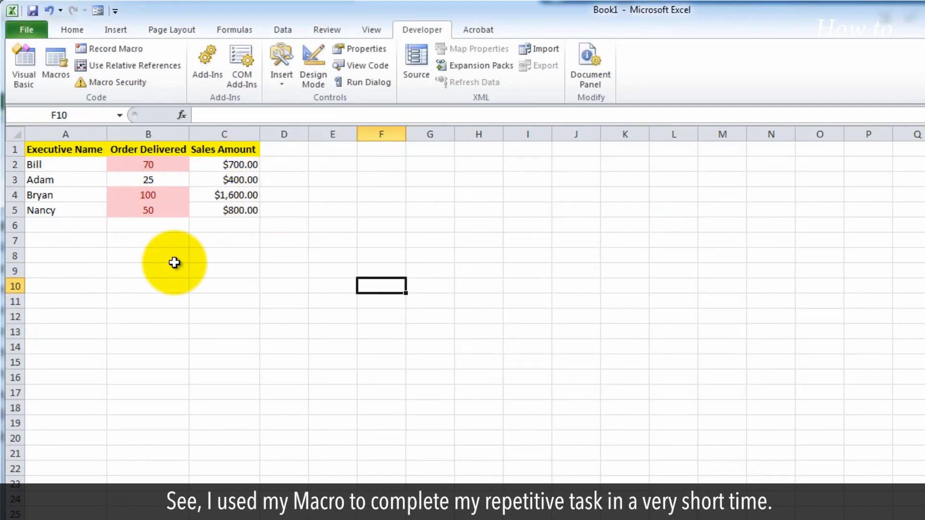